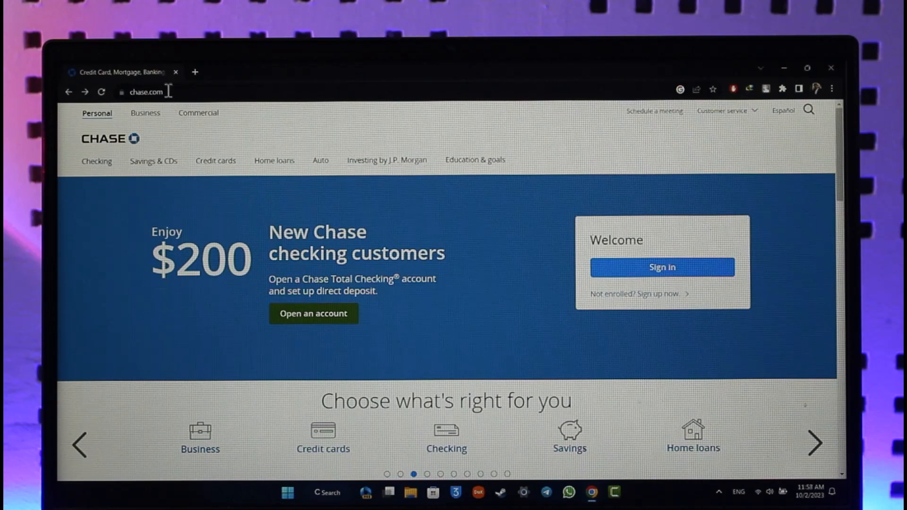
pyautogui.moveTo(741, 119)
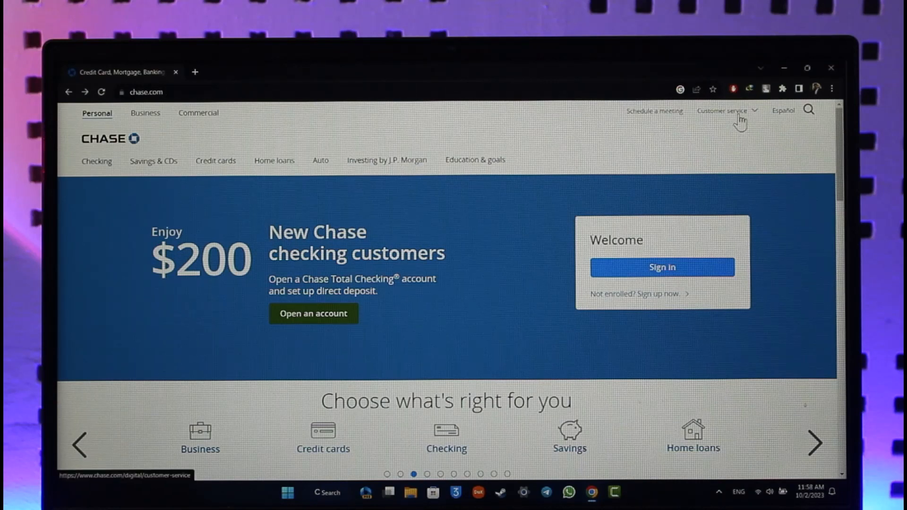
# Step: Expand the Customer service menu in the Chase home page navigation bar
pyautogui.click(724, 110)
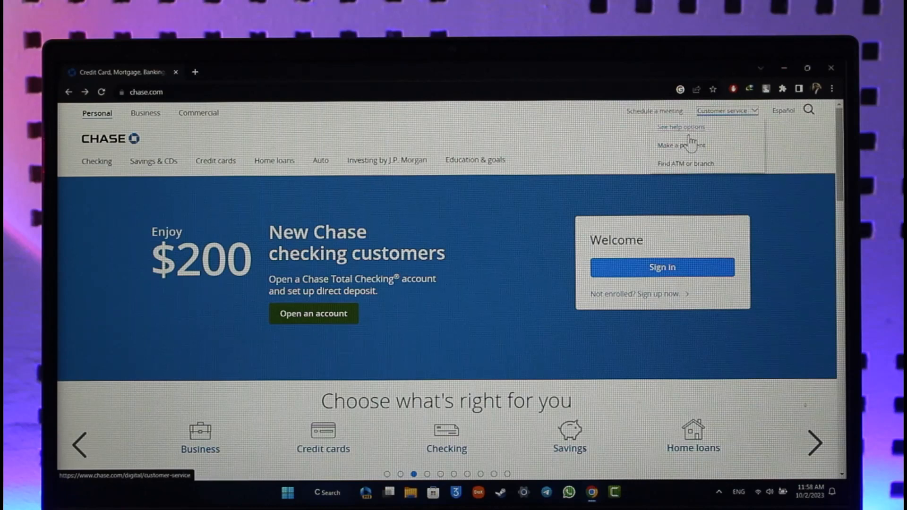
pyautogui.click(681, 127)
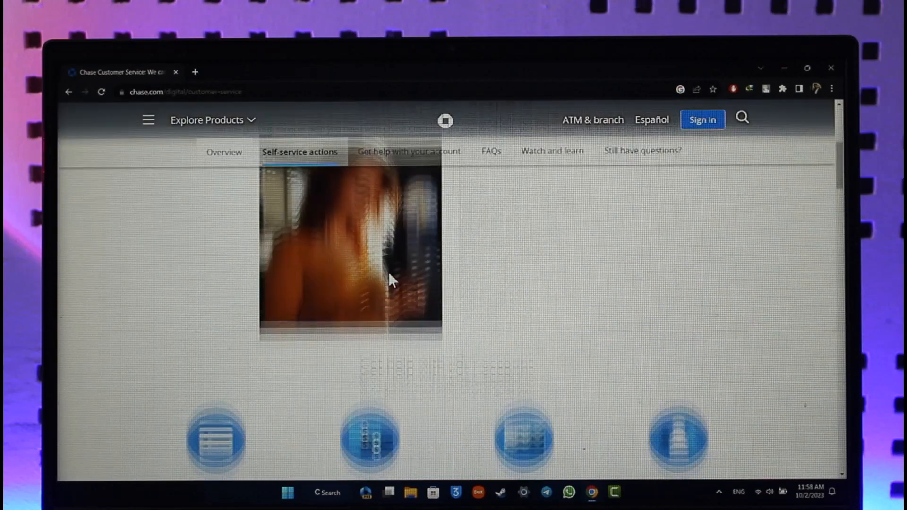
pyautogui.click(408, 152)
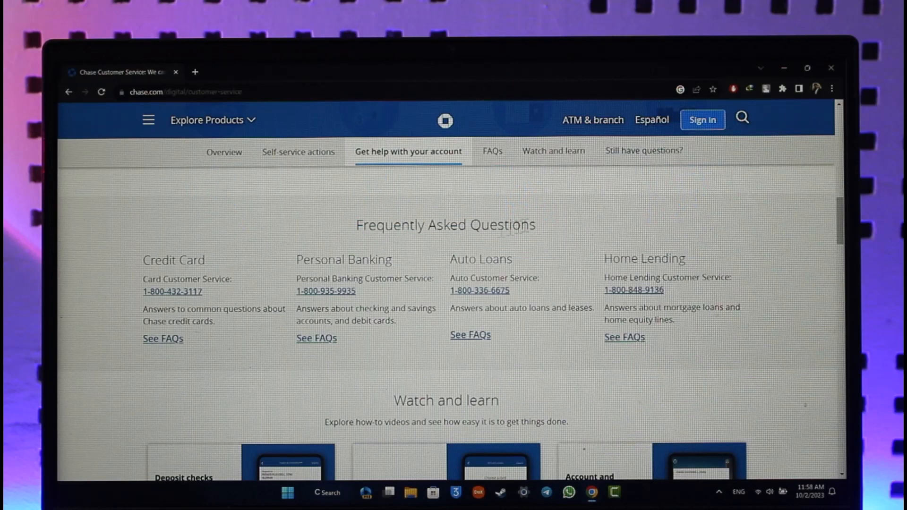
pyautogui.doubleClick(343, 259)
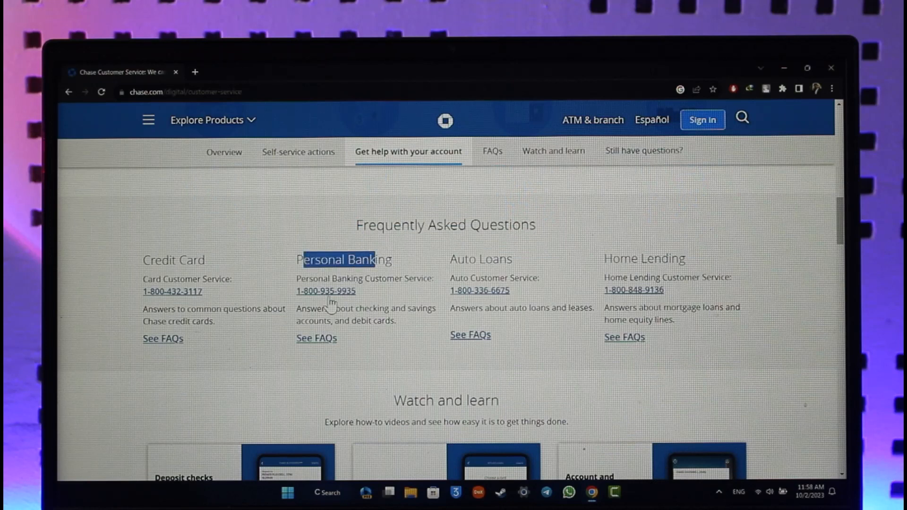
pyautogui.moveTo(422, 278)
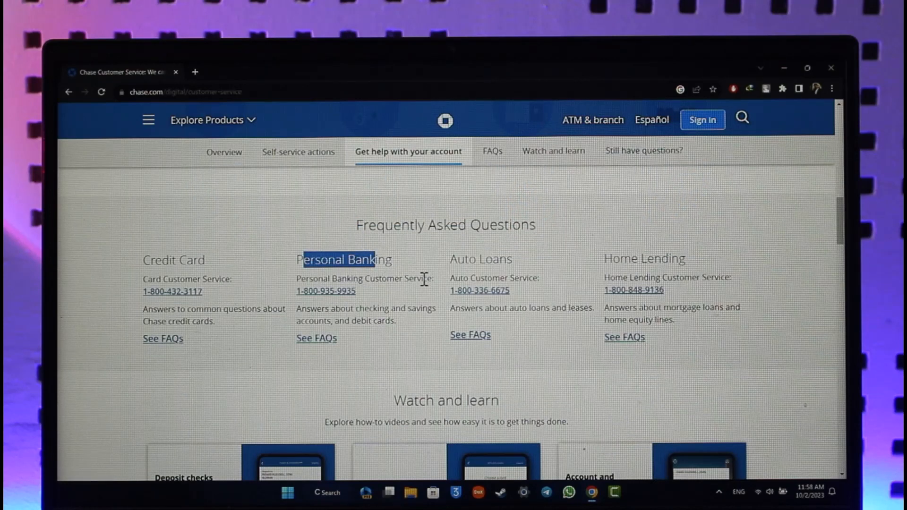